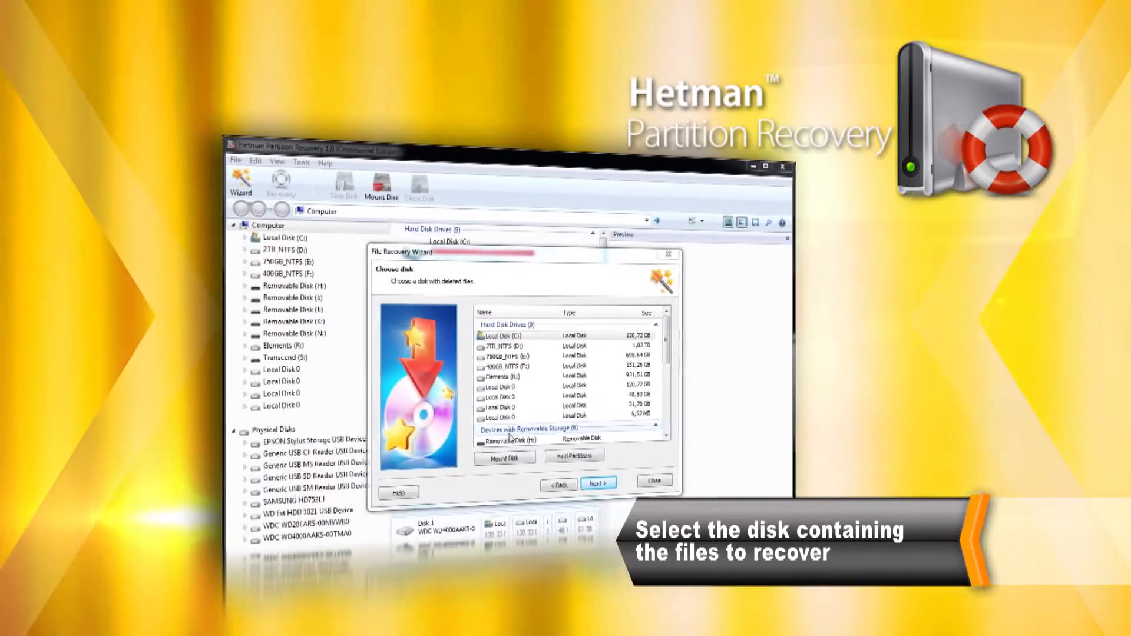
Choose Local Disk (C:) as the disk holding the deleted files and continue
left_click(598, 483)
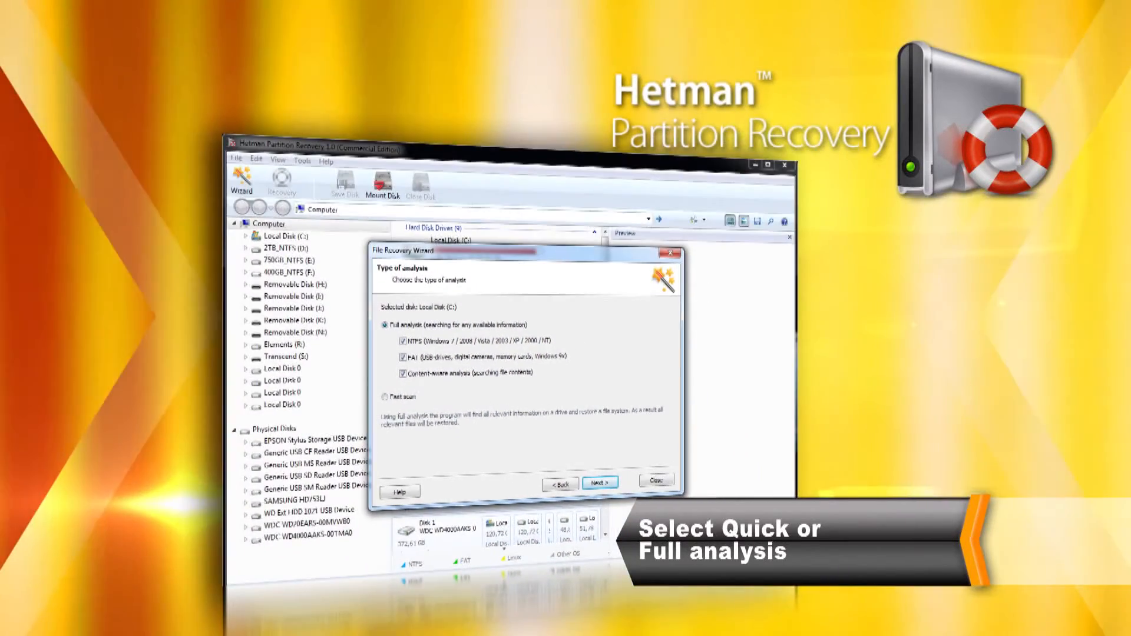
Confirm full analysis with NTFS, FAT and content-aware search and run it
left_click(600, 482)
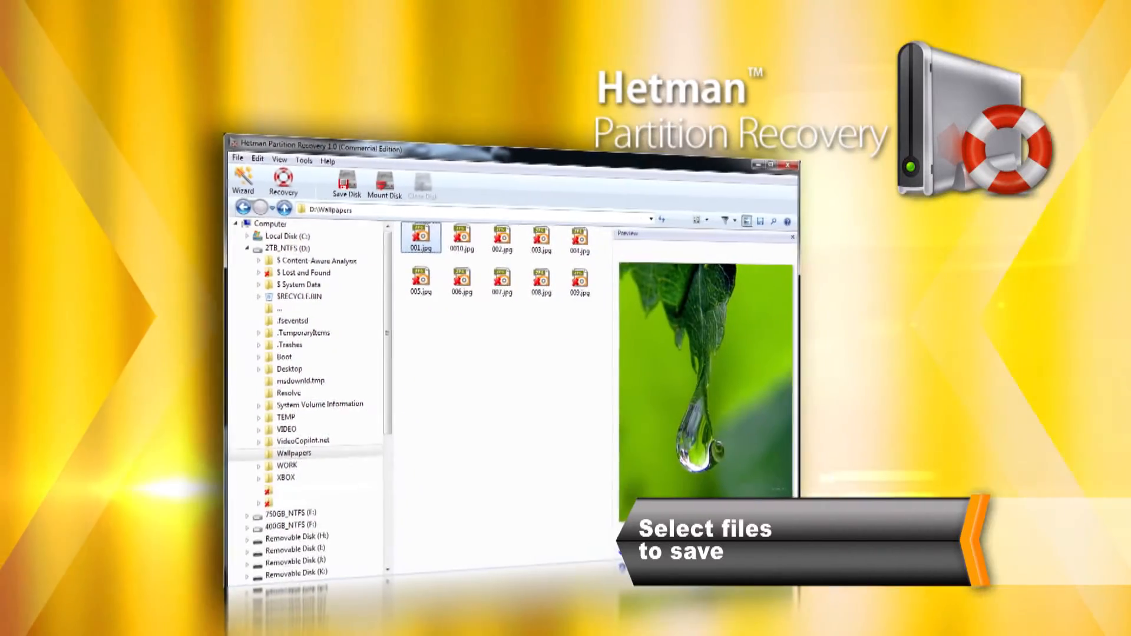
Start recovery of the selected D:\Wallpapers JPGs with 'Save to hard disk' chosen
left_click(347, 183)
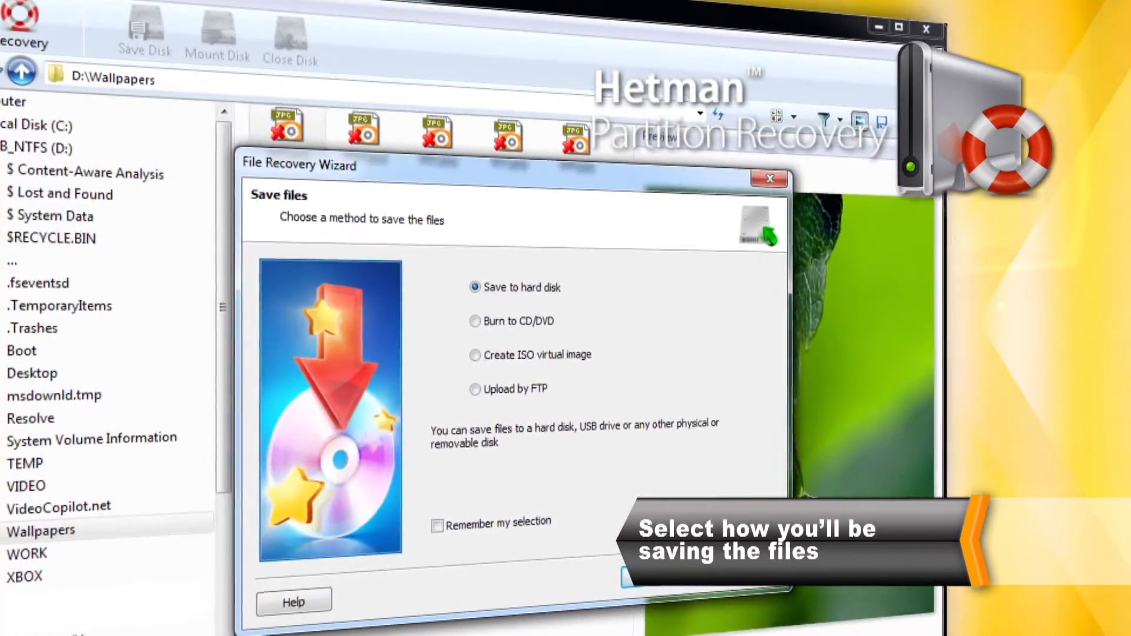